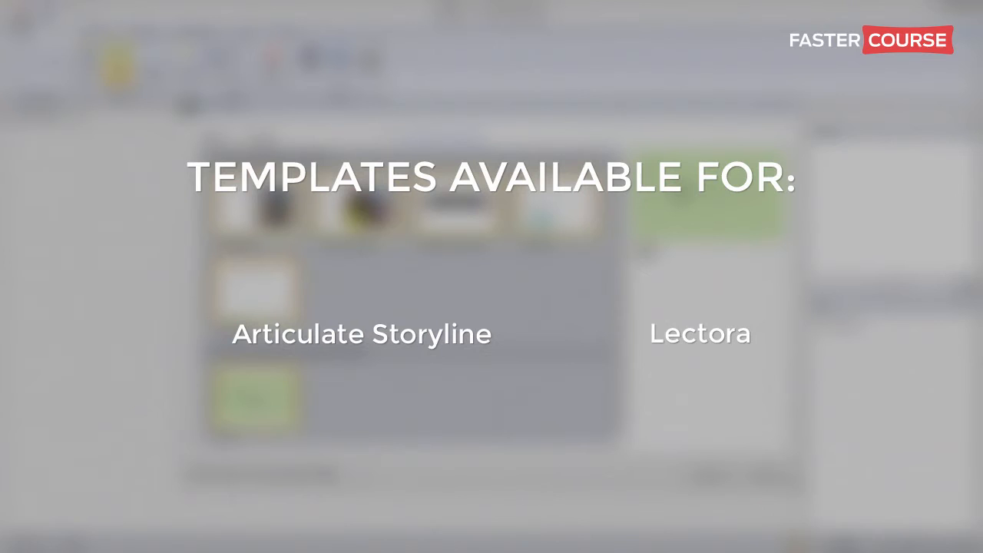
{"action": "mouse_move", "coordinate": [361, 350]}
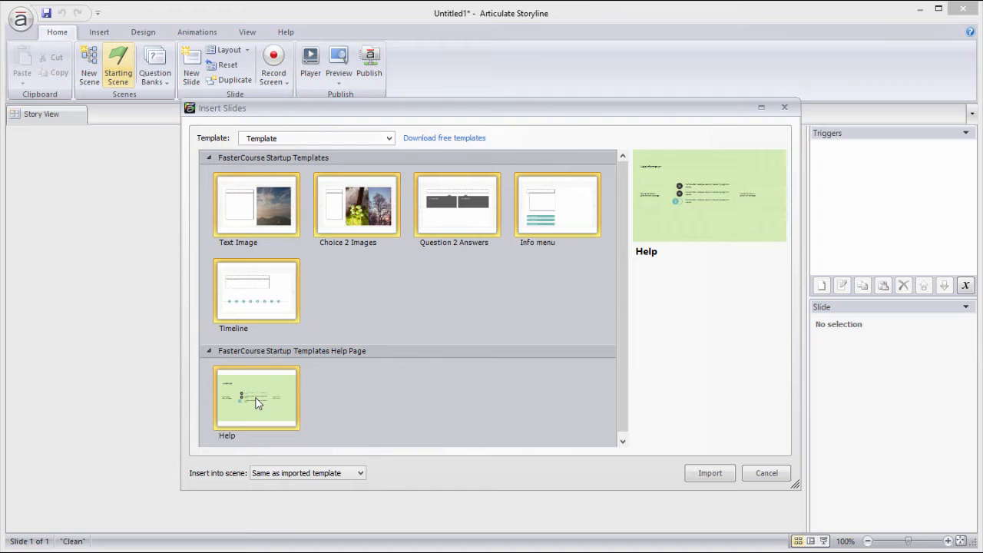
{"action": "mouse_move", "coordinate": [355, 417]}
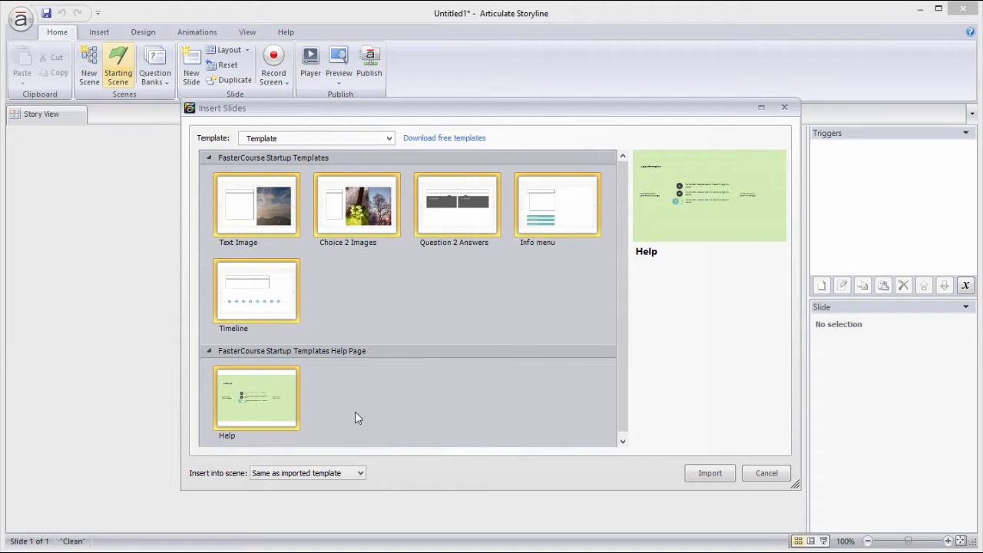
Step: Import the FasterCourse templates, add Text Image and Choice 2 Images slides, and open Text Image
{"action": "left_click", "coordinate": [709, 472]}
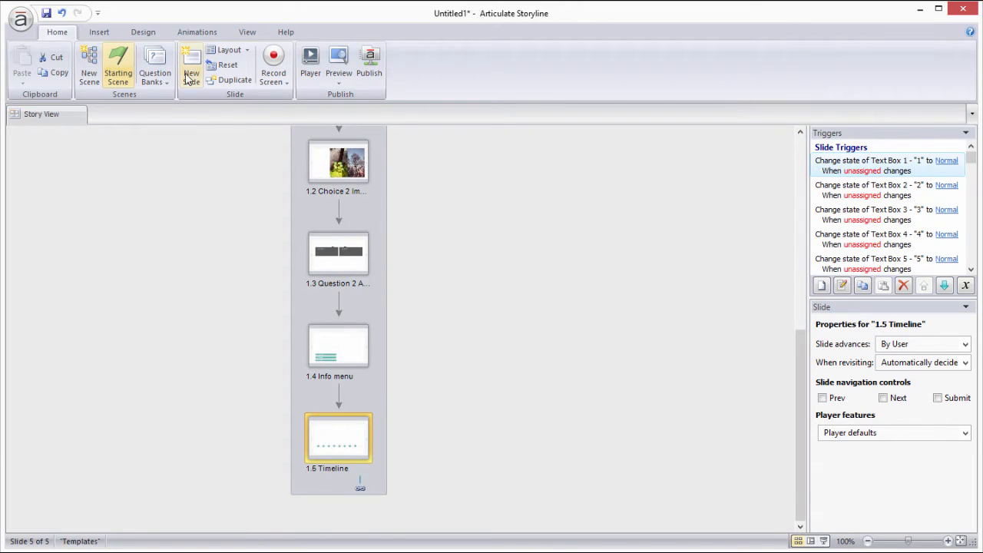
{"action": "left_click", "coordinate": [190, 65]}
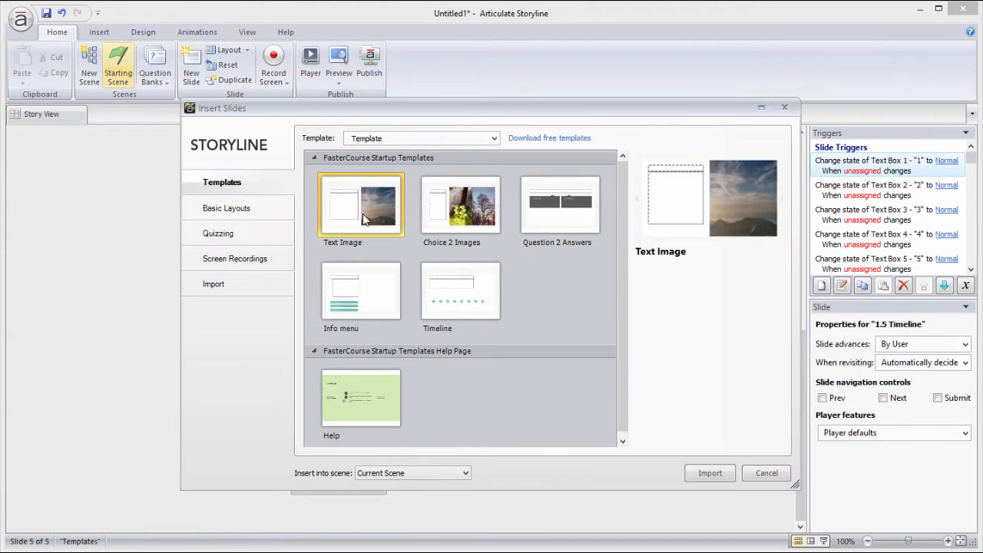
{"action": "left_click", "coordinate": [709, 472]}
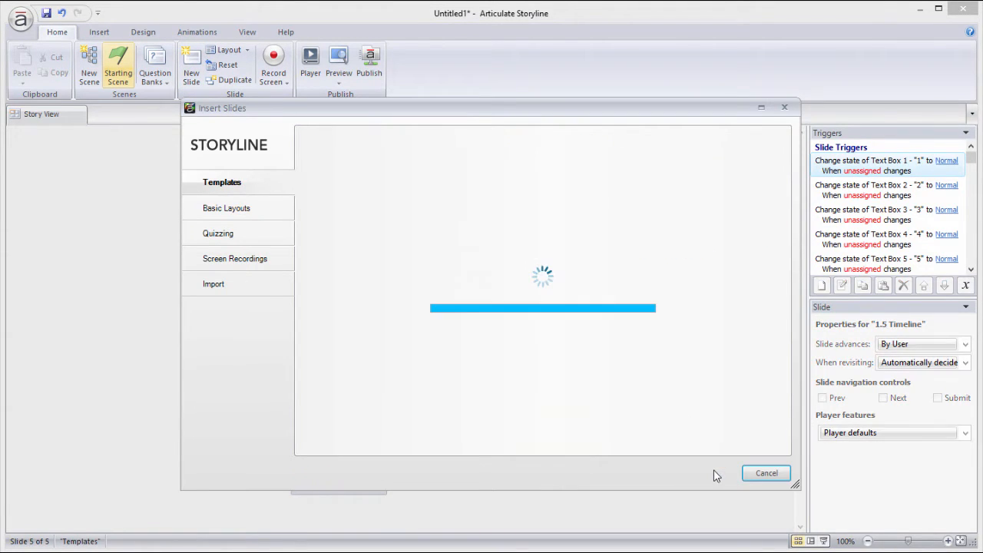
{"action": "left_click", "coordinate": [765, 472]}
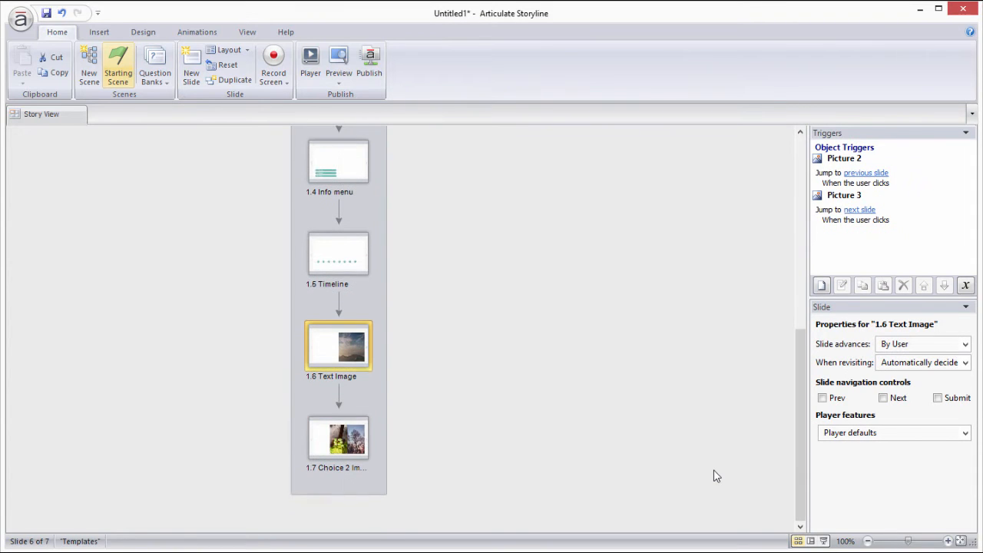
{"action": "double_click", "coordinate": [338, 345]}
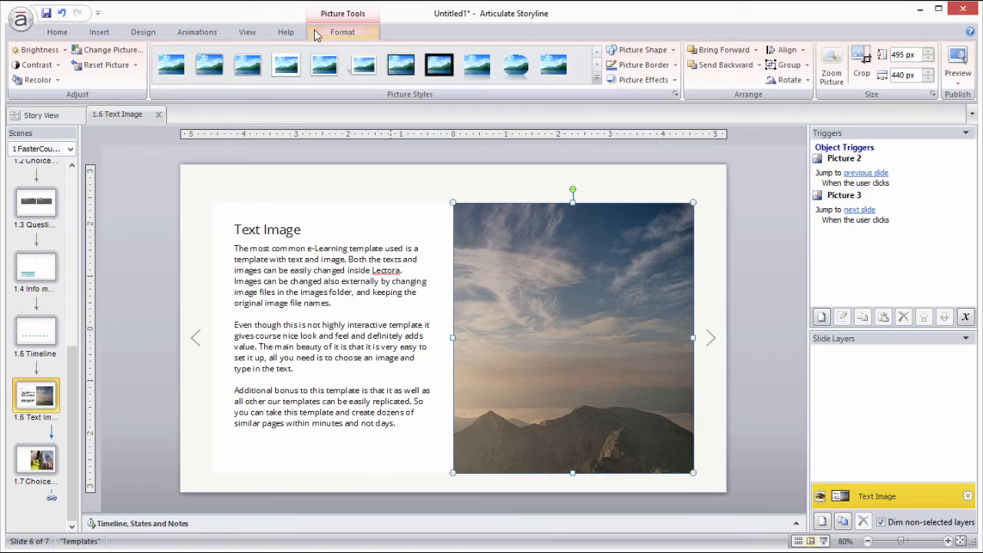
Step: Change the Text Image slide's mountain photo to TextImage.png
{"action": "left_click", "coordinate": [110, 49]}
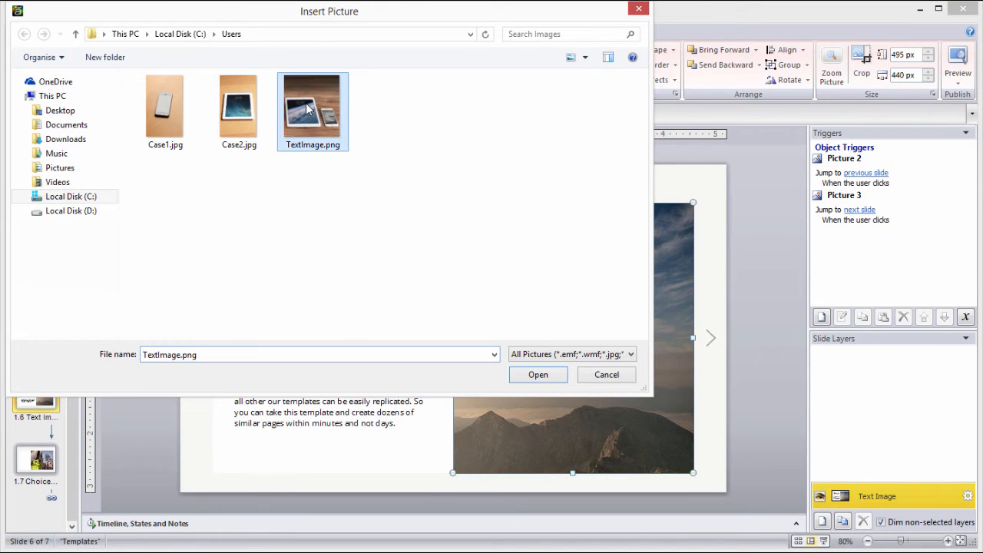
{"action": "left_click", "coordinate": [538, 374]}
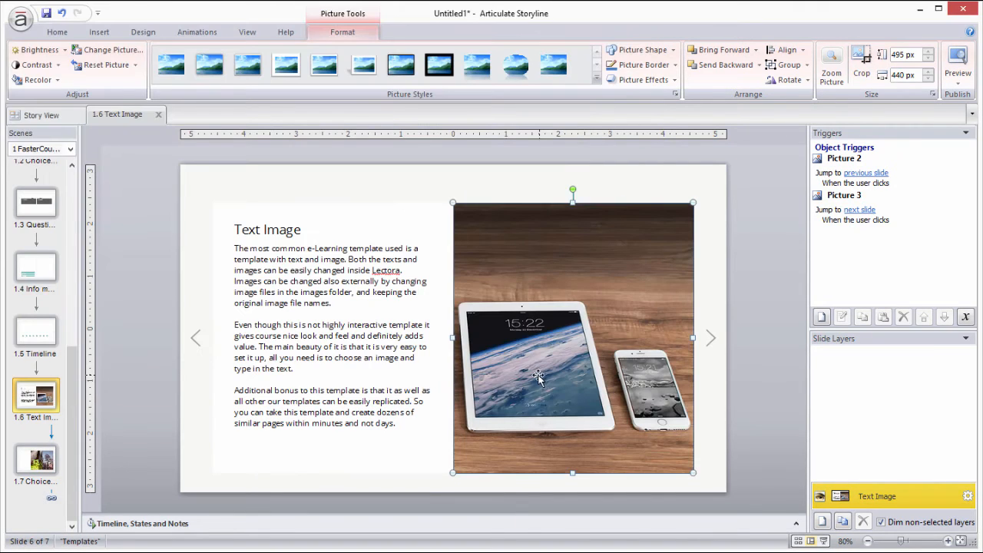
{"action": "left_click", "coordinate": [35, 459]}
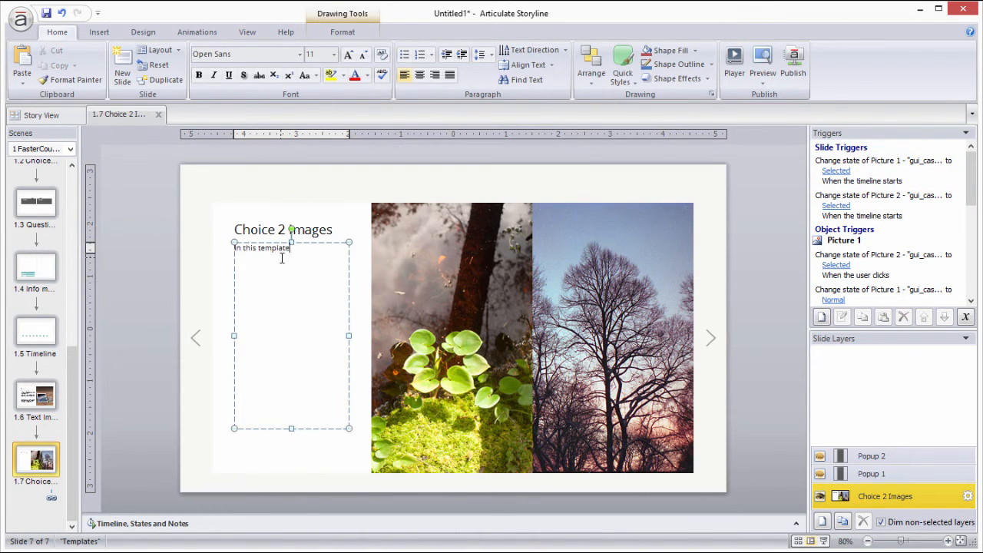
Step: Replace the left photo with Case1.jpg and type popup text 'This information' and 'Case 2'
{"action": "left_click", "coordinate": [451, 337]}
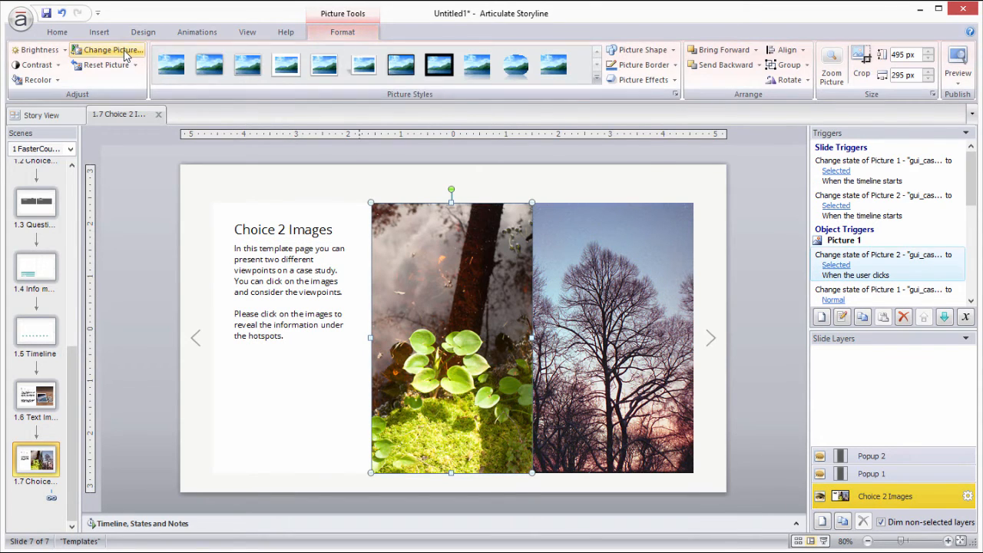
{"action": "left_click", "coordinate": [112, 49]}
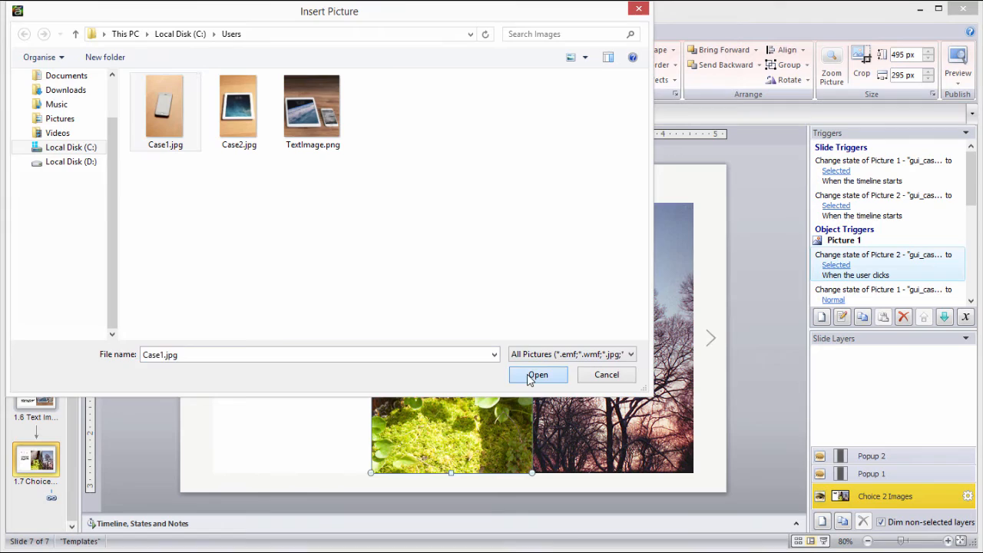
{"action": "left_click", "coordinate": [538, 375]}
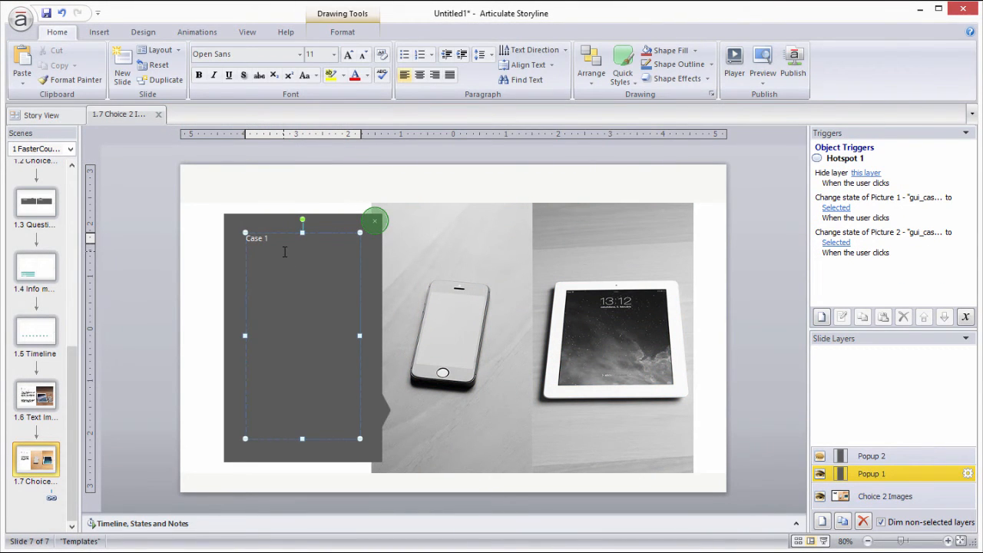
{"action": "type", "text": "This information"}
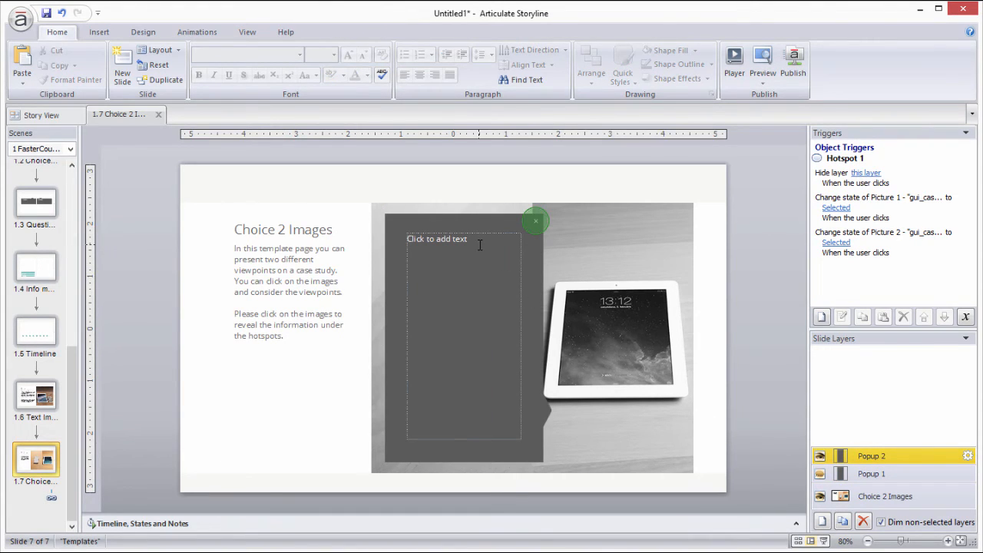
{"action": "type", "text": "Case 2"}
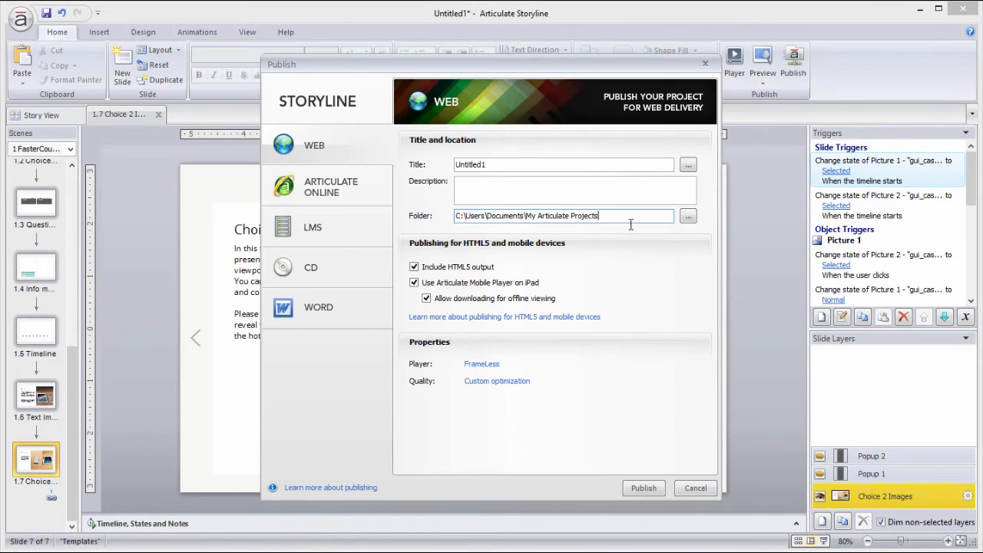
Step: Publish the course to Web with Include HTML5 output checked
{"action": "left_click", "coordinate": [644, 488]}
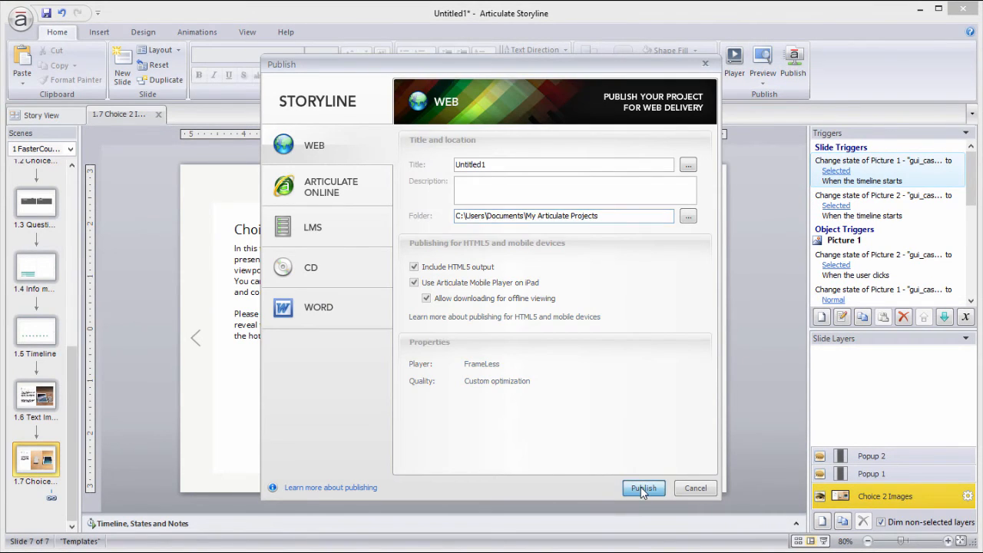
{"action": "left_click", "coordinate": [643, 488]}
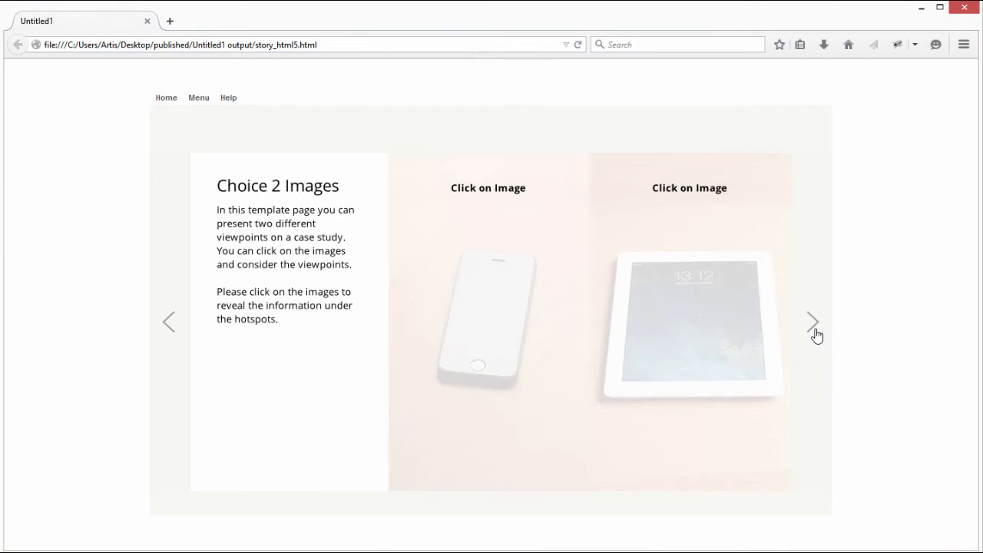
Step: Advance through the published course to Timeline and reveal items 2 and 3
{"action": "left_click", "coordinate": [689, 323]}
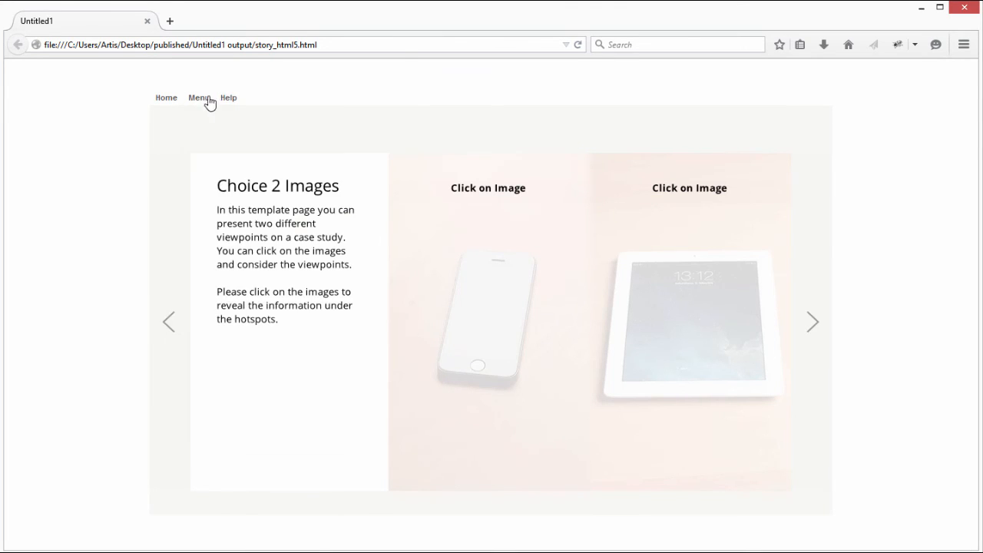
{"action": "mouse_move", "coordinate": [786, 128]}
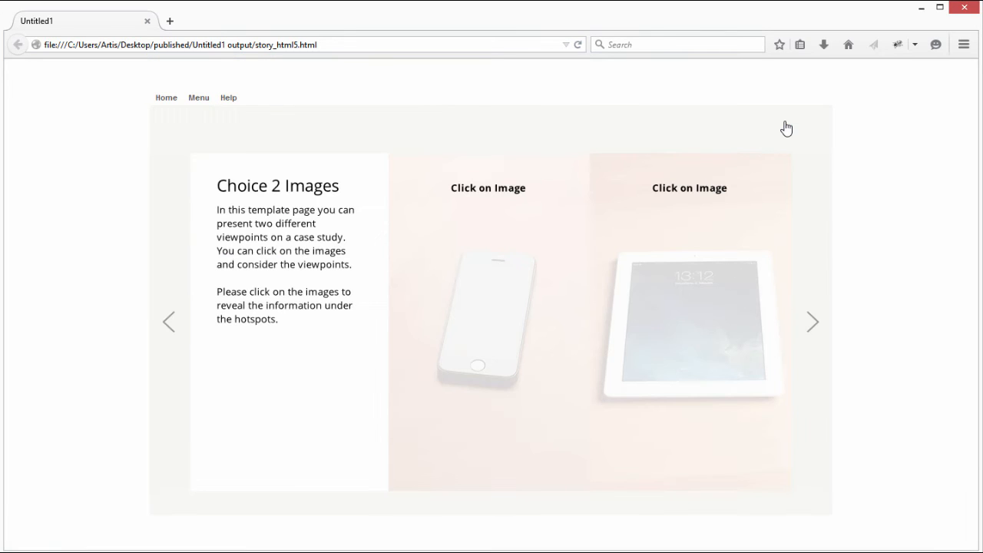
{"action": "left_click", "coordinate": [812, 321]}
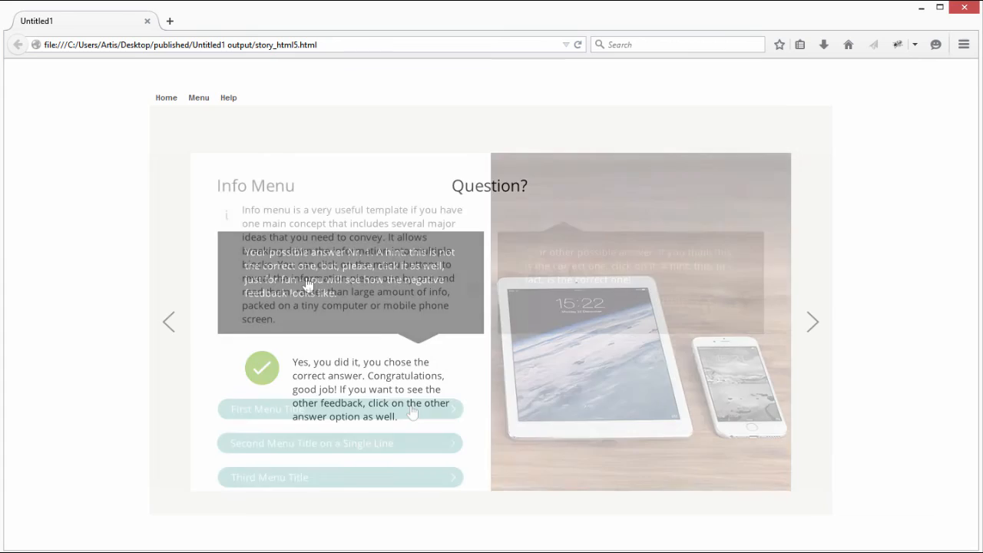
{"action": "left_click", "coordinate": [339, 408]}
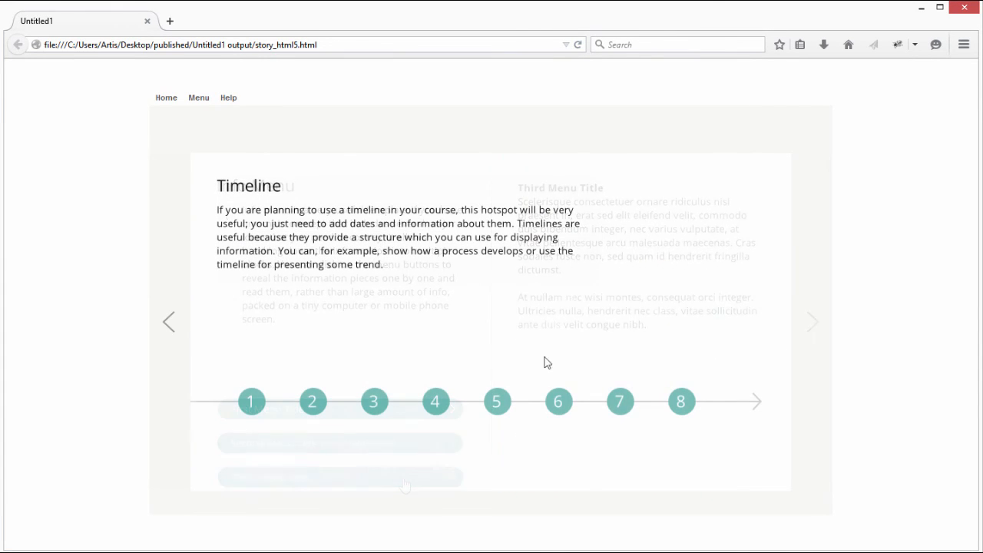
{"action": "left_click", "coordinate": [311, 401]}
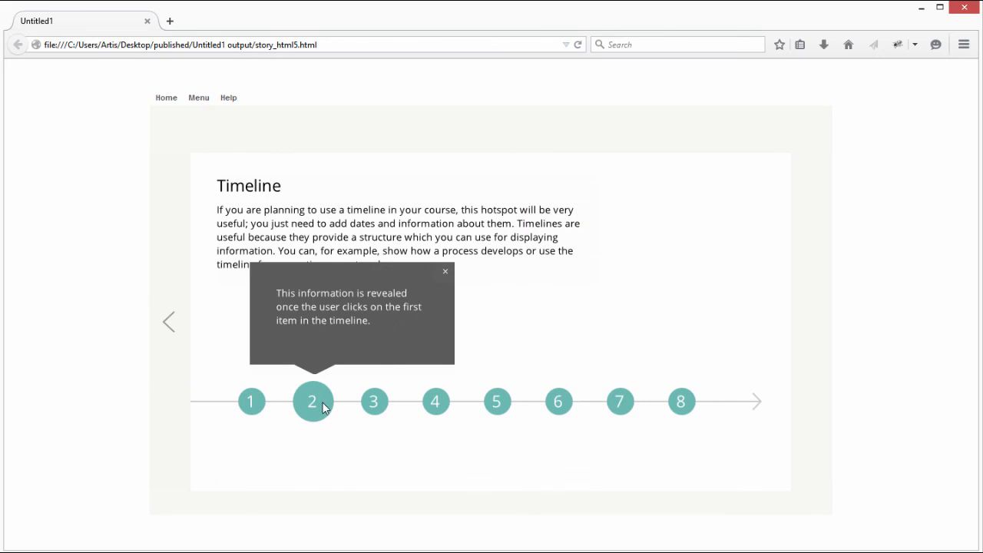
{"action": "left_click", "coordinate": [374, 401]}
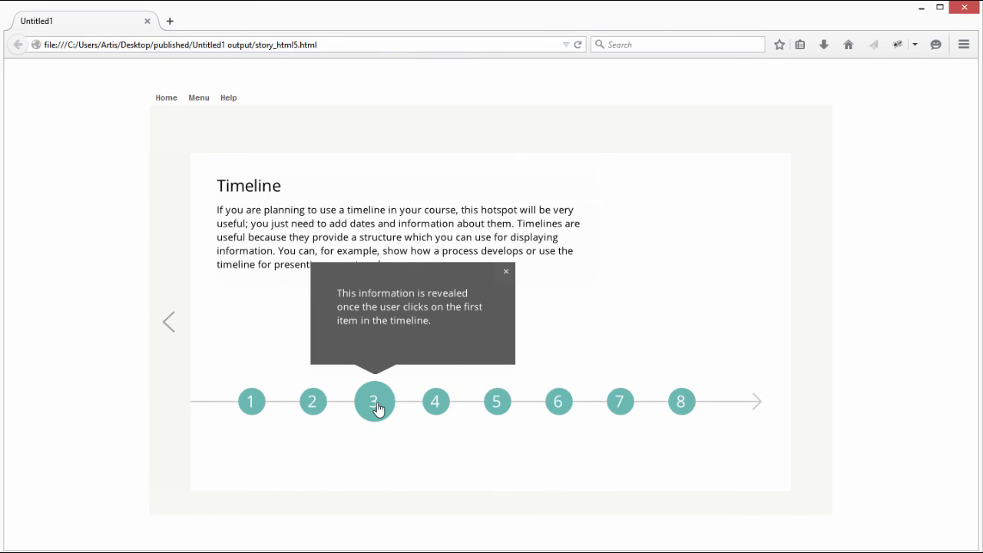